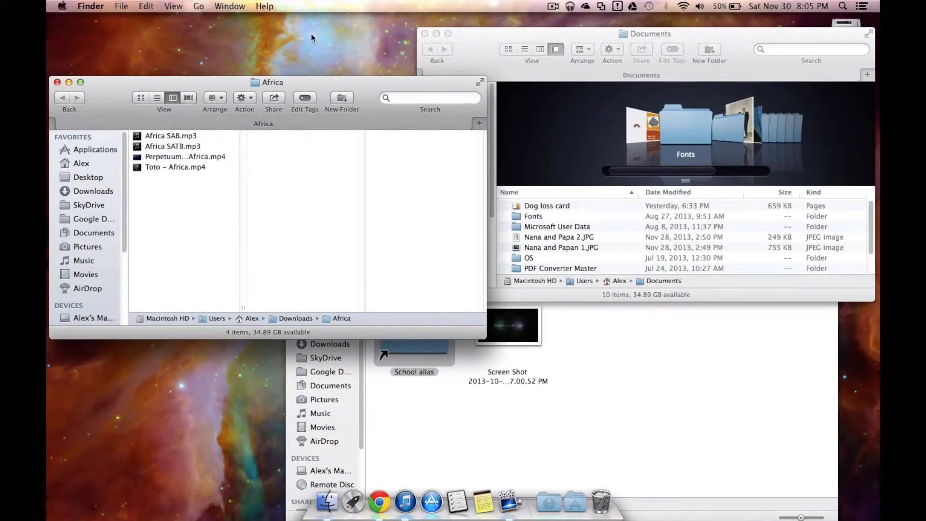
Merge the Desktop, Africa and Documents windows into one tabbed full-screen window via the Window menu
click(230, 6)
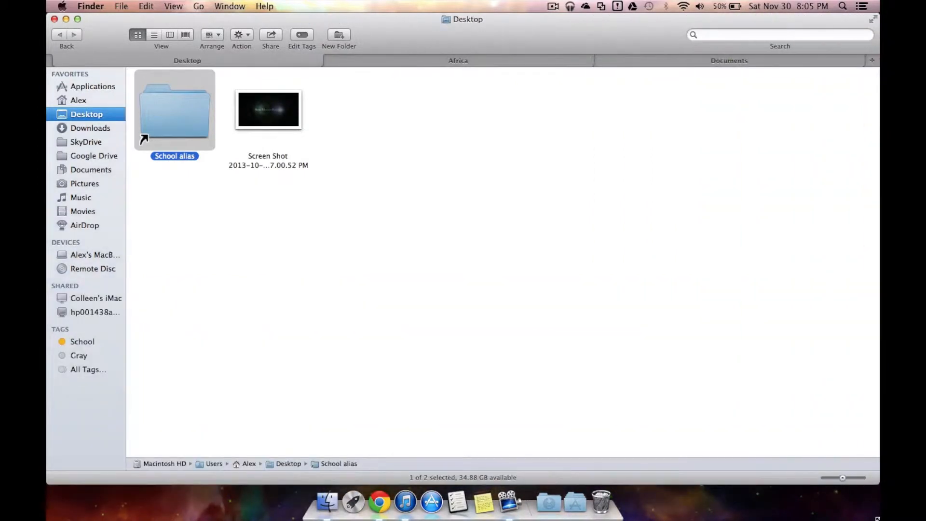
mouse_move(631, 45)
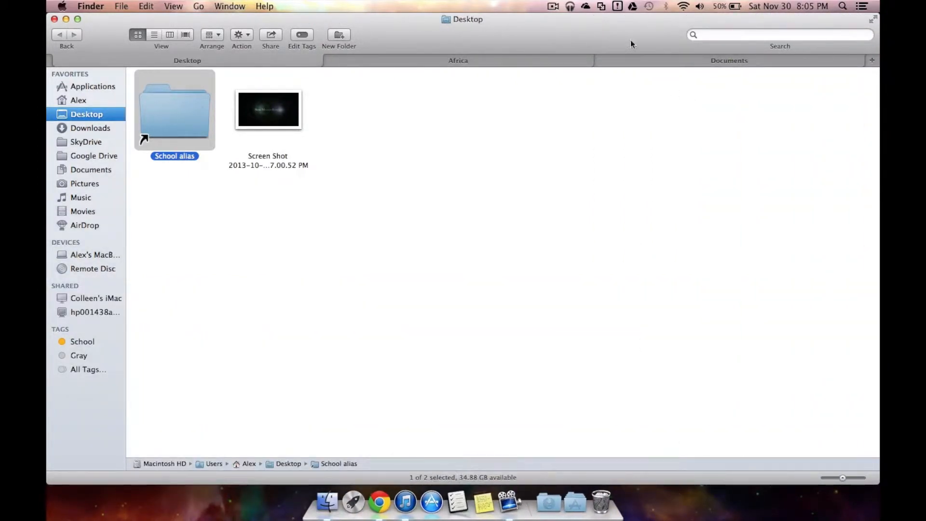
mouse_move(784, 79)
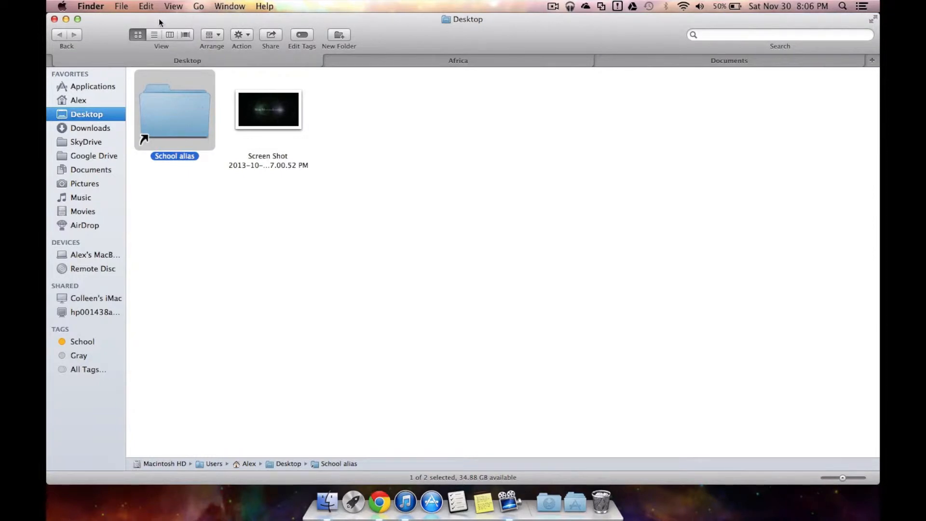
Bring up the View menu for the Desktop tab
click(173, 6)
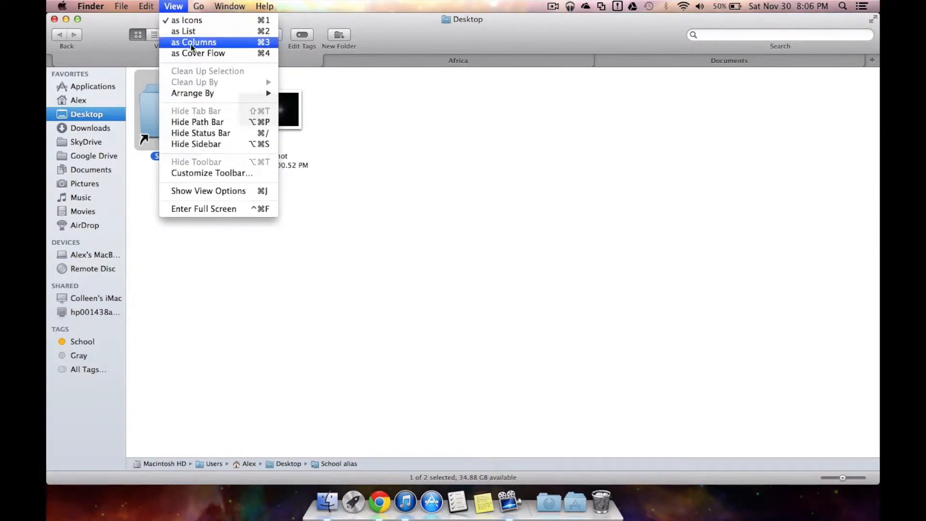
mouse_move(212, 155)
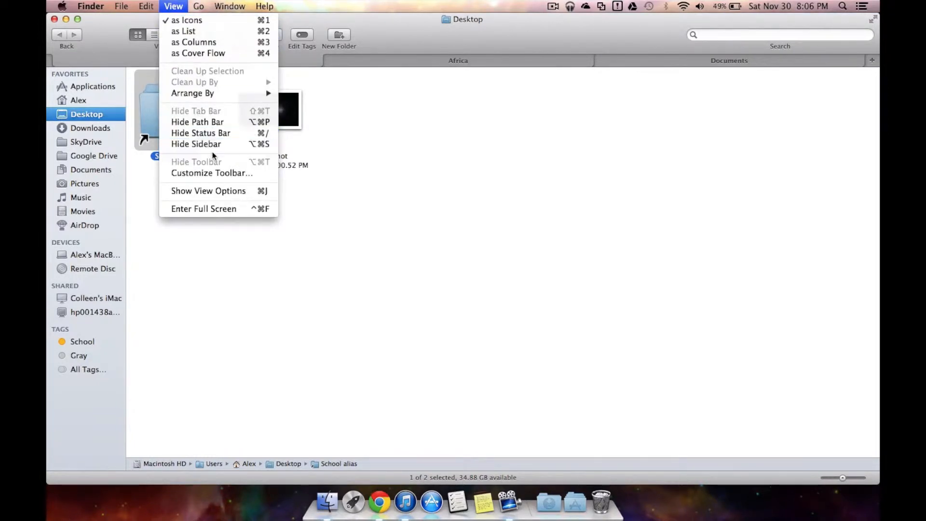
mouse_move(199, 105)
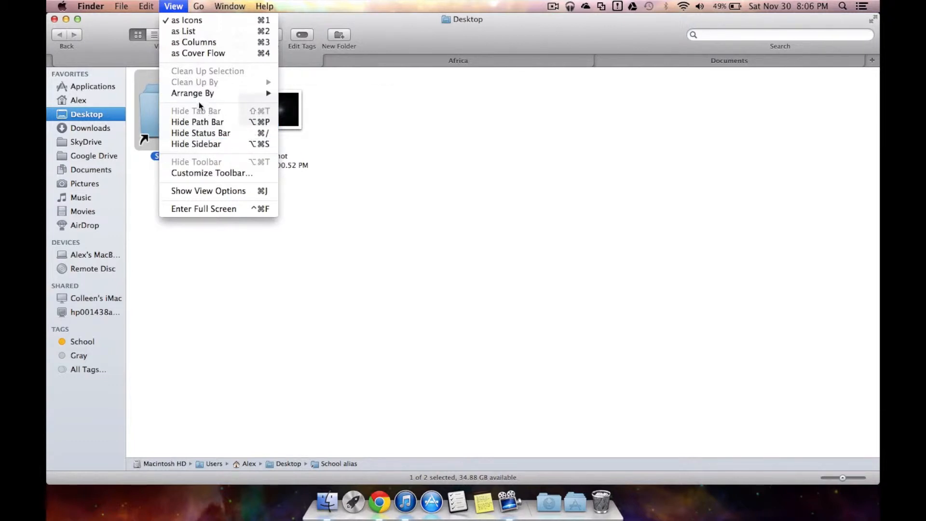
mouse_move(223, 112)
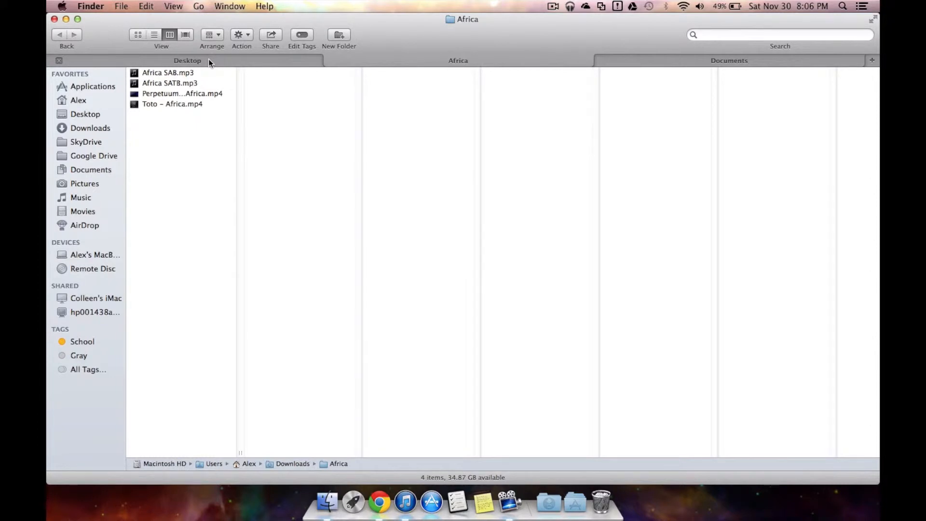
Return to the Desktop tab and deselect the School alias
click(729, 59)
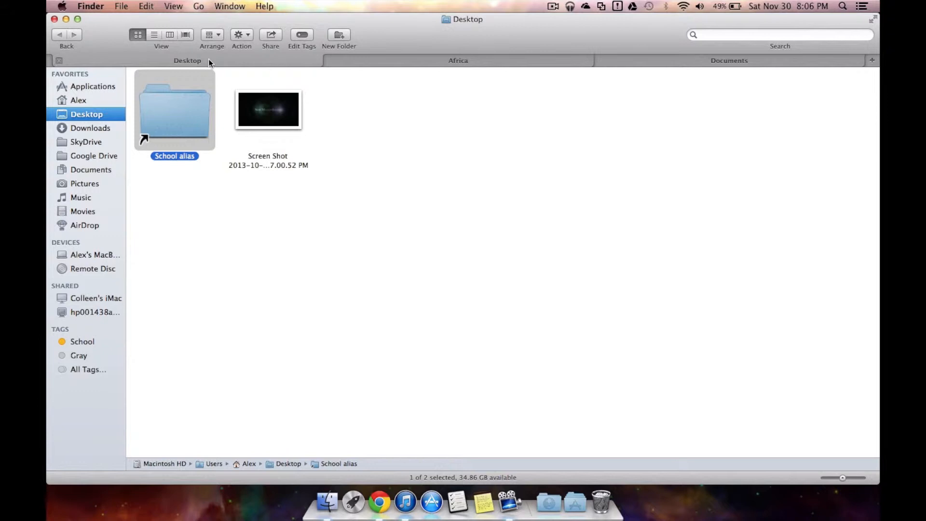
click(457, 59)
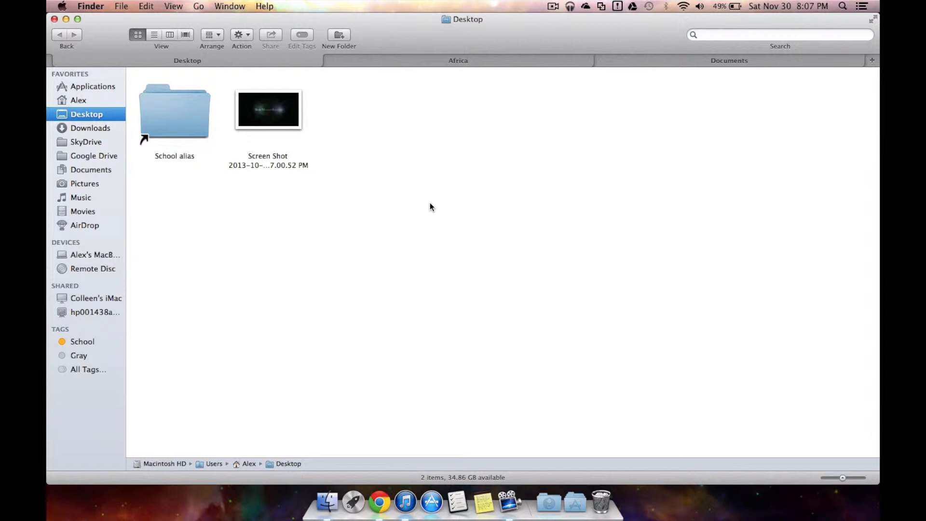
mouse_move(73, 356)
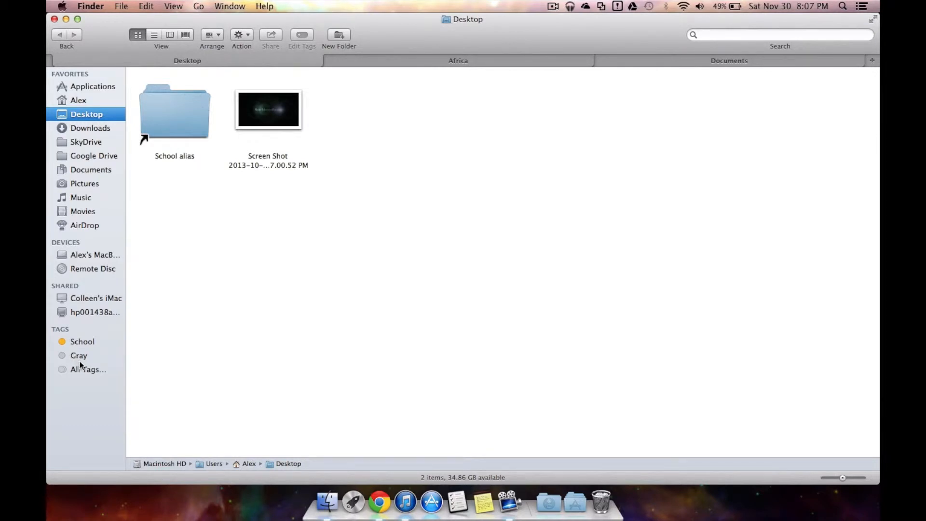
Under the School tag, give the 6 words! document a new tag named 'words'
click(82, 342)
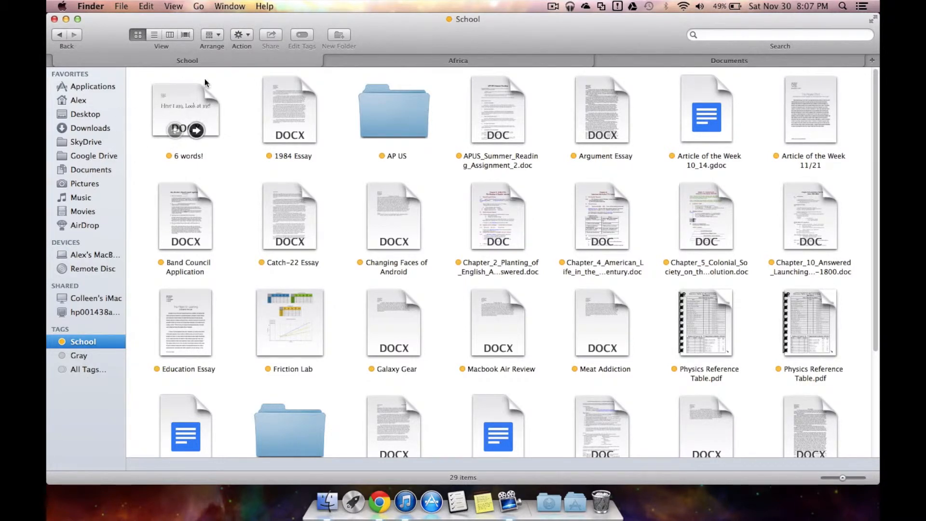
click(185, 109)
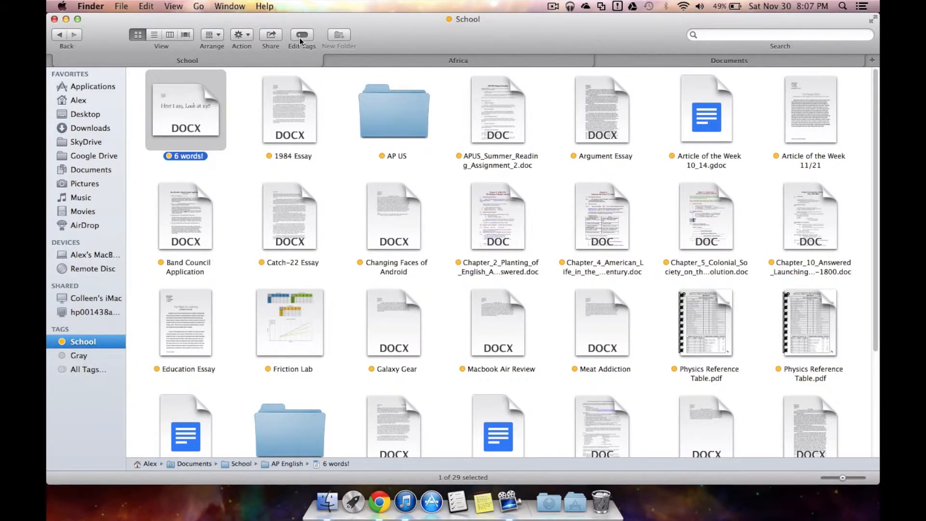
click(301, 34)
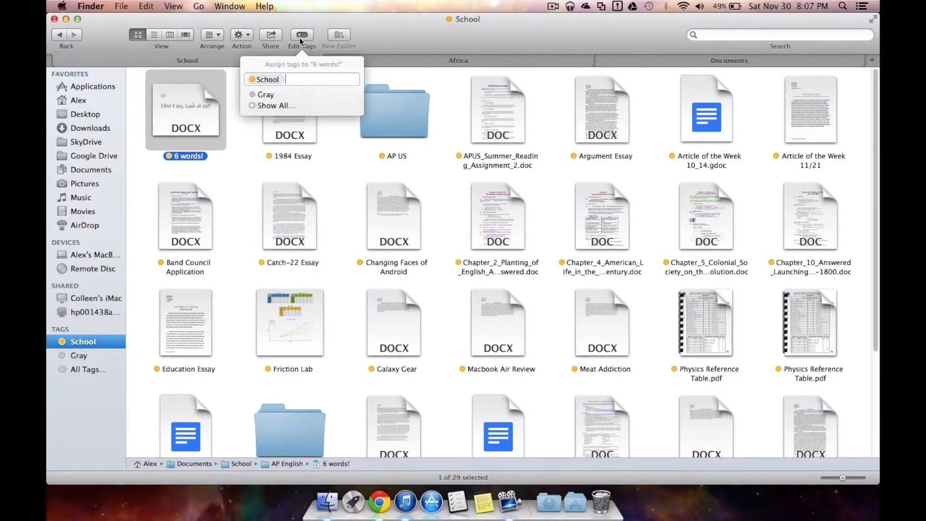
text(words)
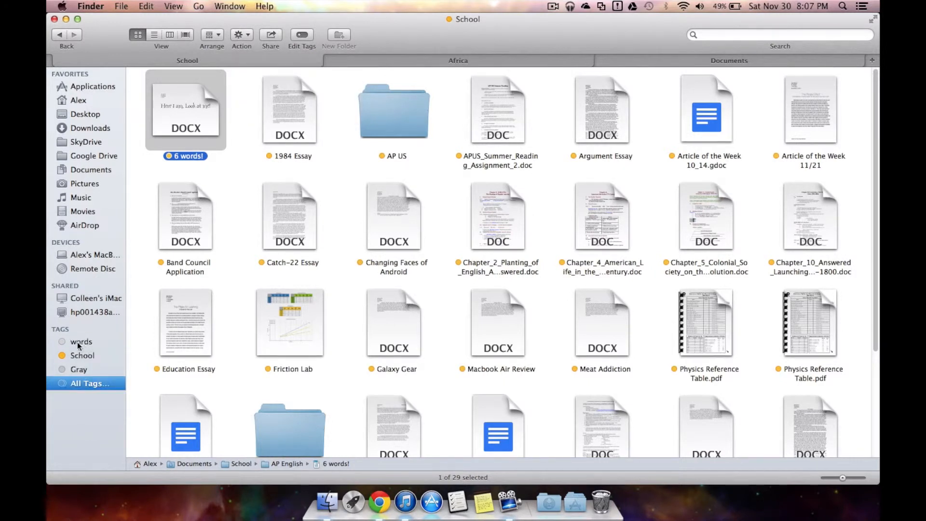
Colour the words tag red and check that only 6 words! is listed under it
right_click(81, 342)
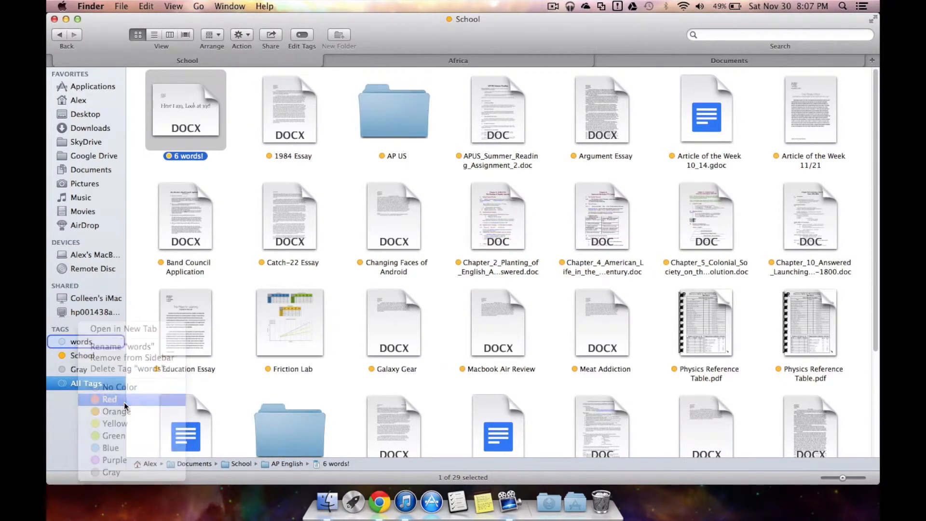
click(109, 400)
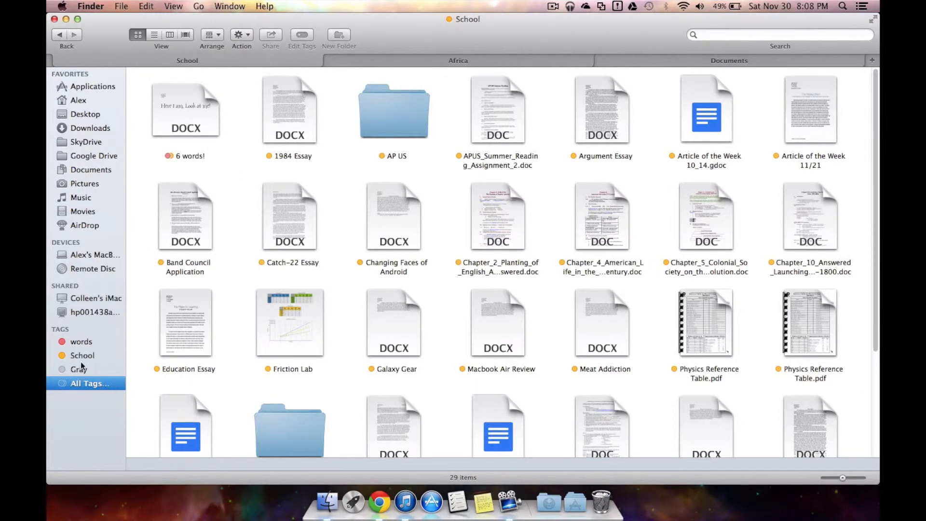
click(82, 342)
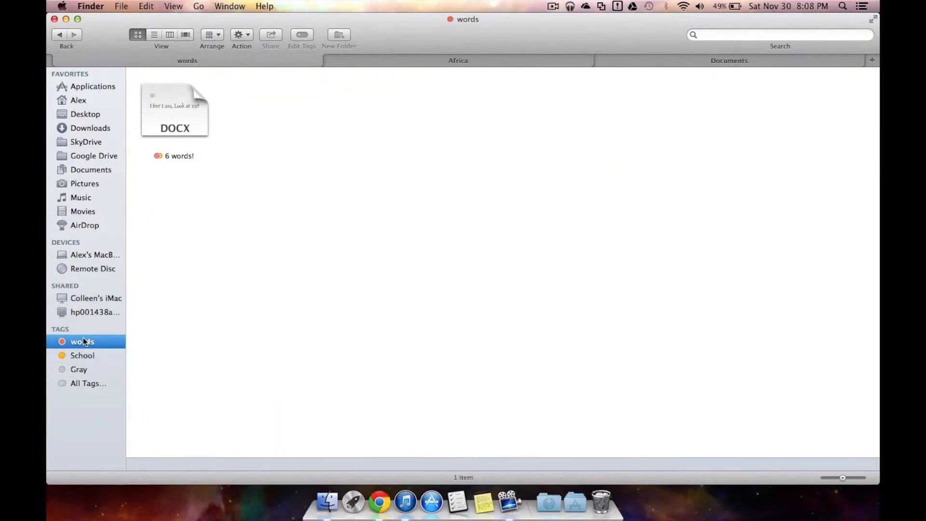
click(82, 355)
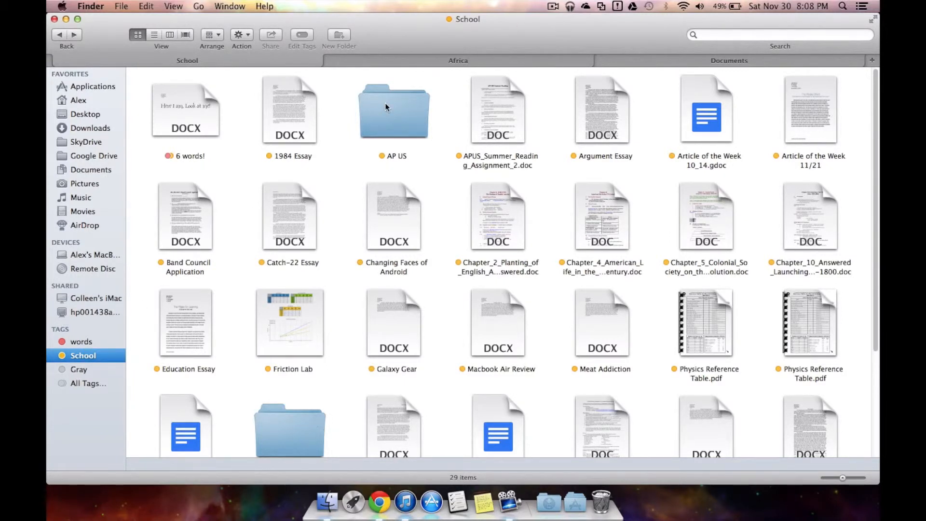
Assign the existing red words tag to the AP US folder
click(394, 109)
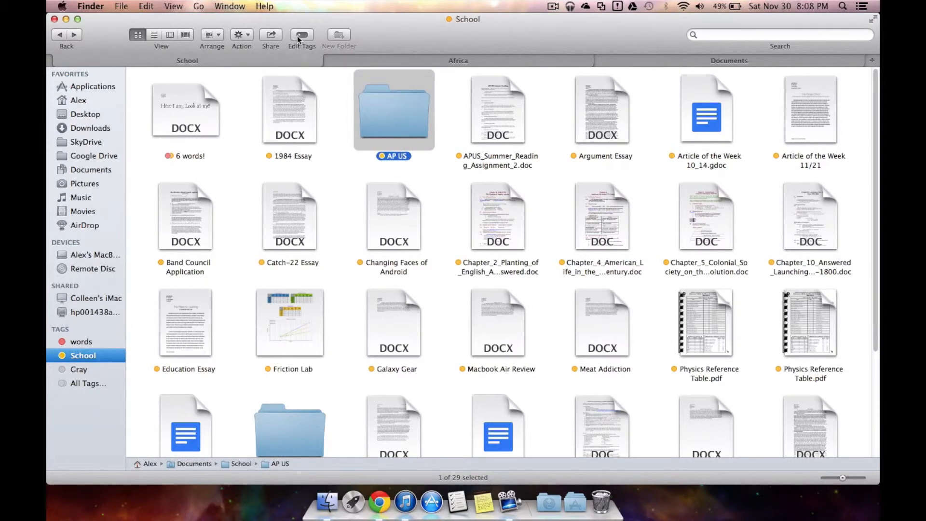
click(301, 34)
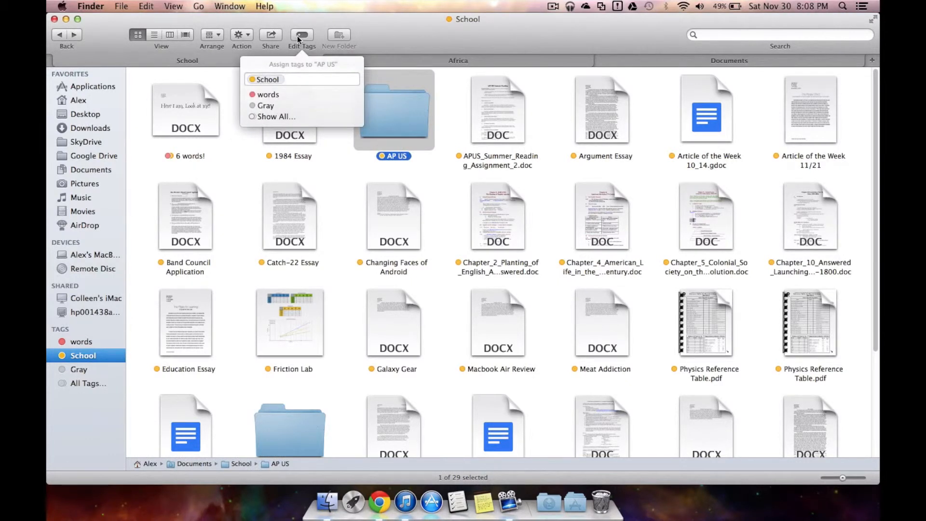
click(267, 94)
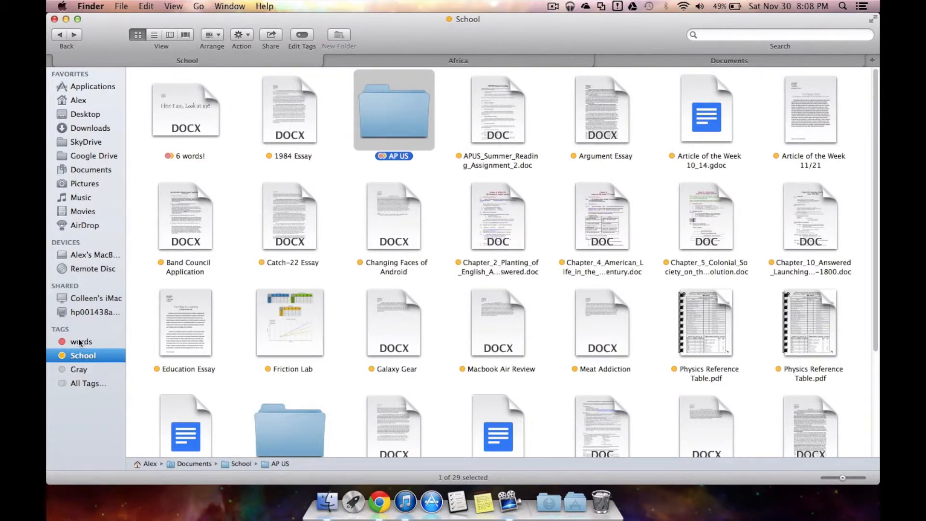
Delete the words tag, confirming the removal in the dialog
right_click(81, 342)
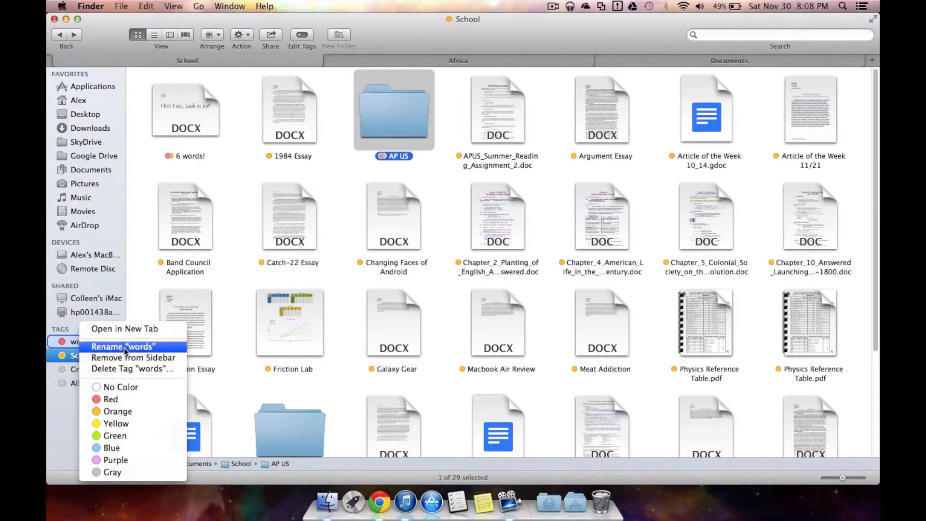
mouse_move(134, 357)
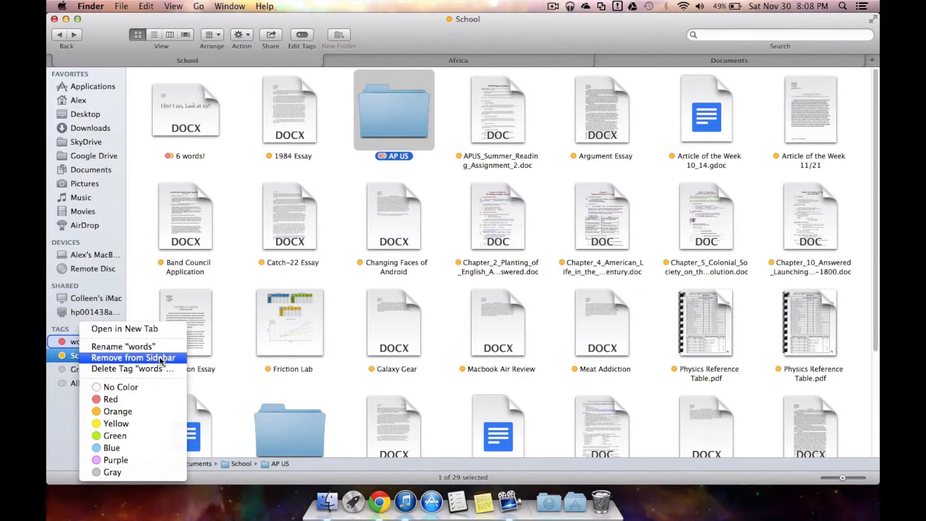
mouse_move(122, 346)
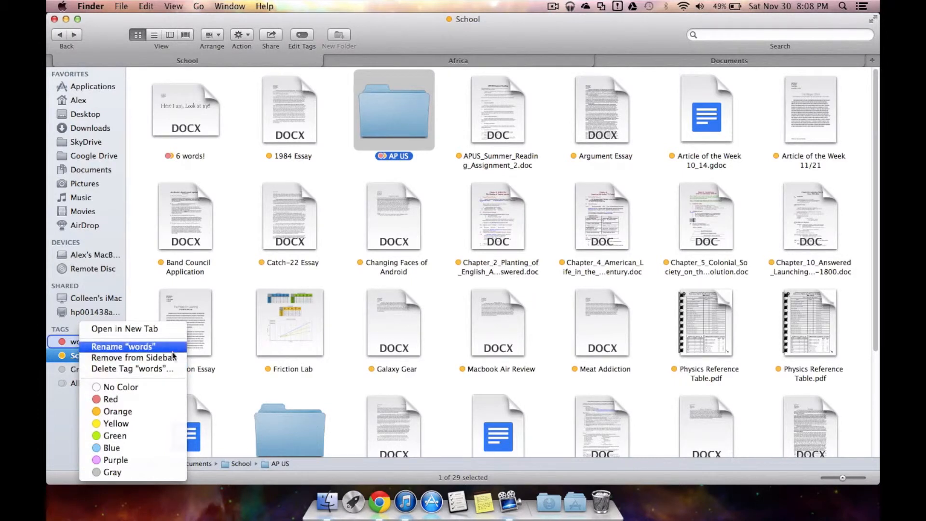
mouse_move(131, 369)
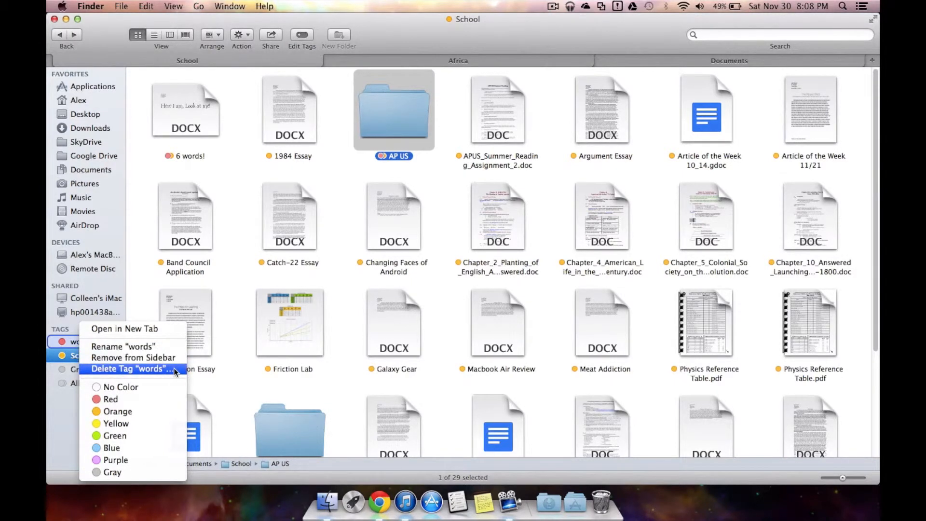
click(129, 369)
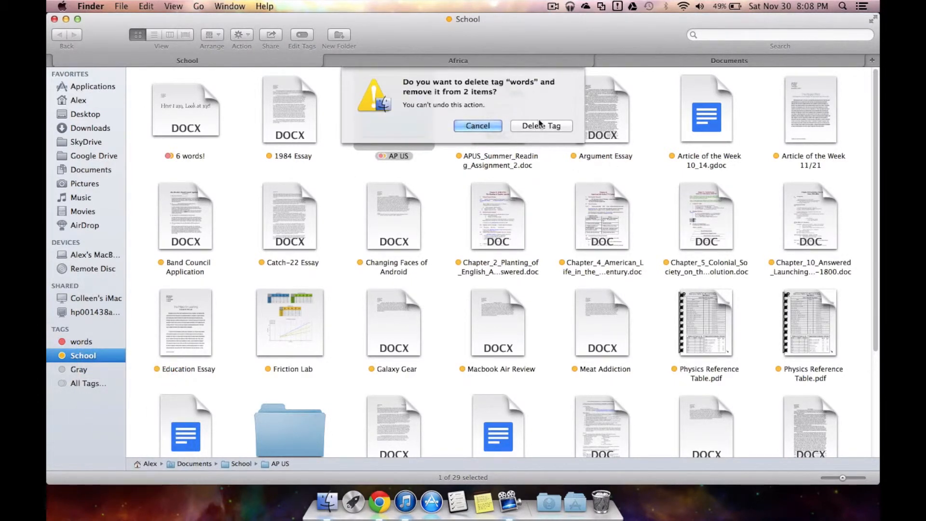
click(541, 125)
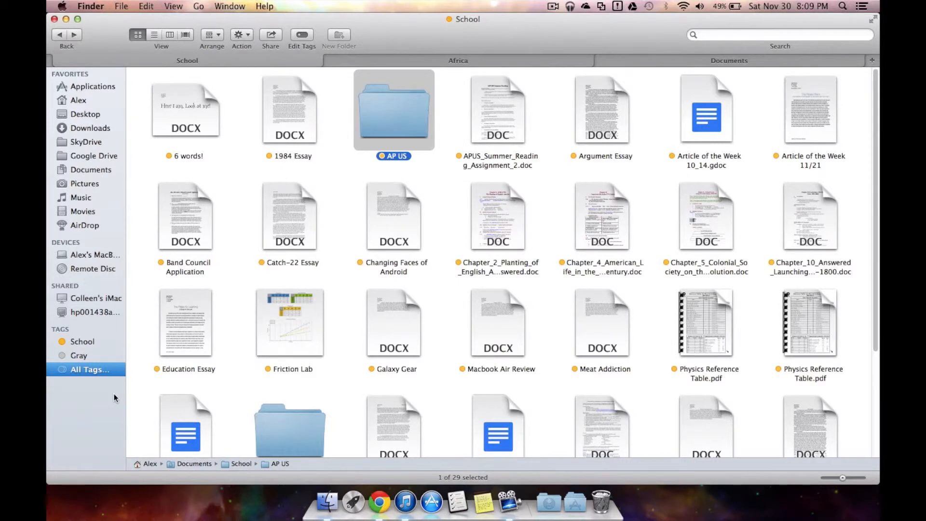
Switch to the Africa tab listing its four media files
scroll(down, 3)
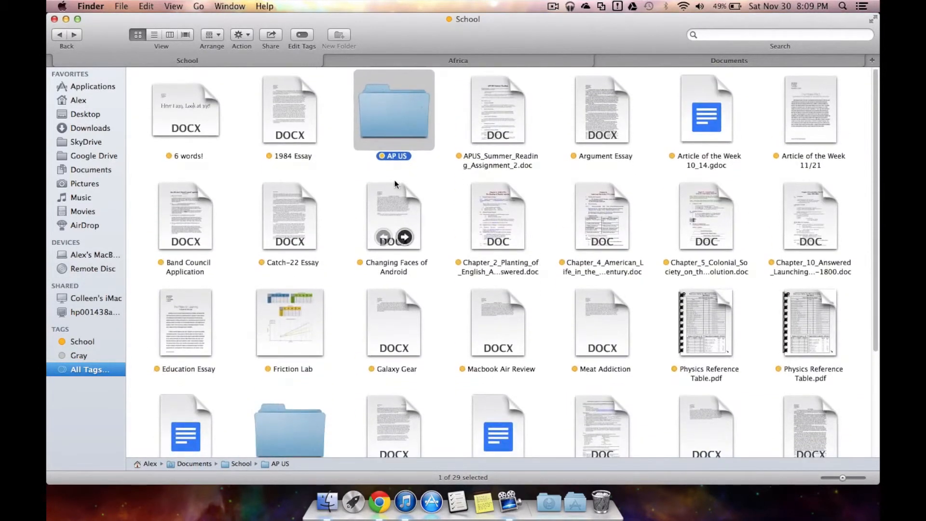
mouse_move(88, 459)
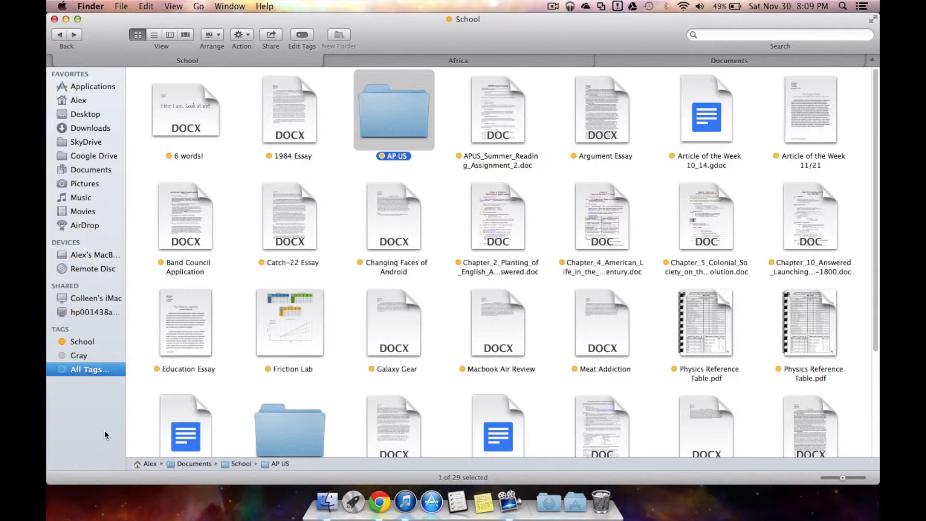
click(458, 60)
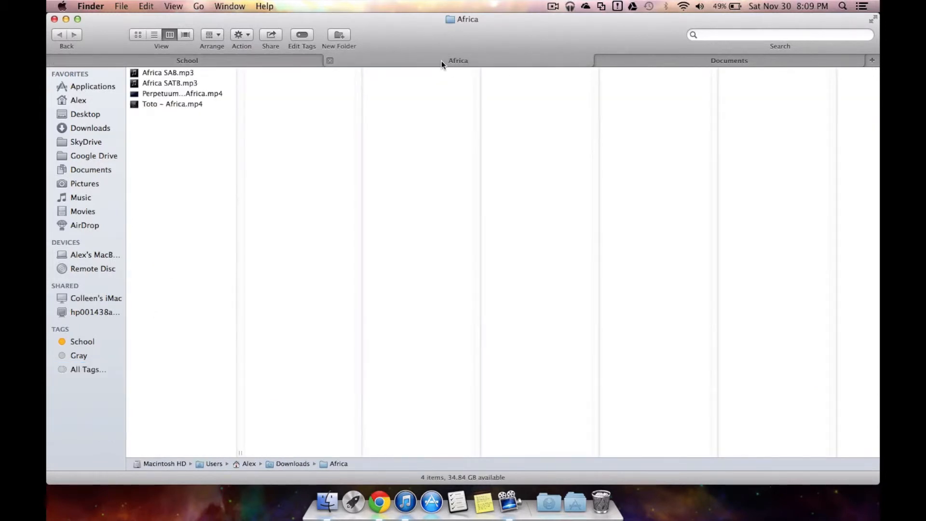